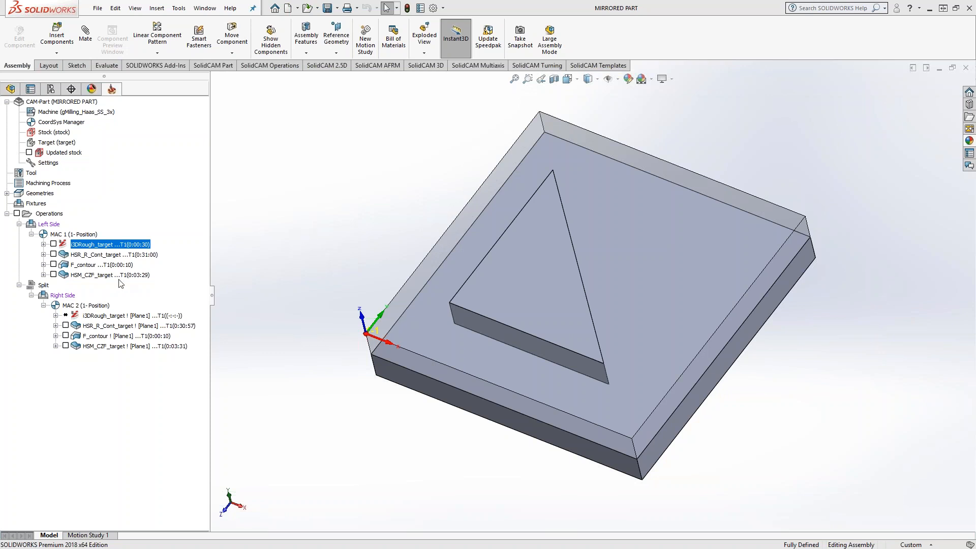
Preview the Left Side HSR_R_Cont, F_contour and HSM_CZF toolpaths.
left_click(112, 254)
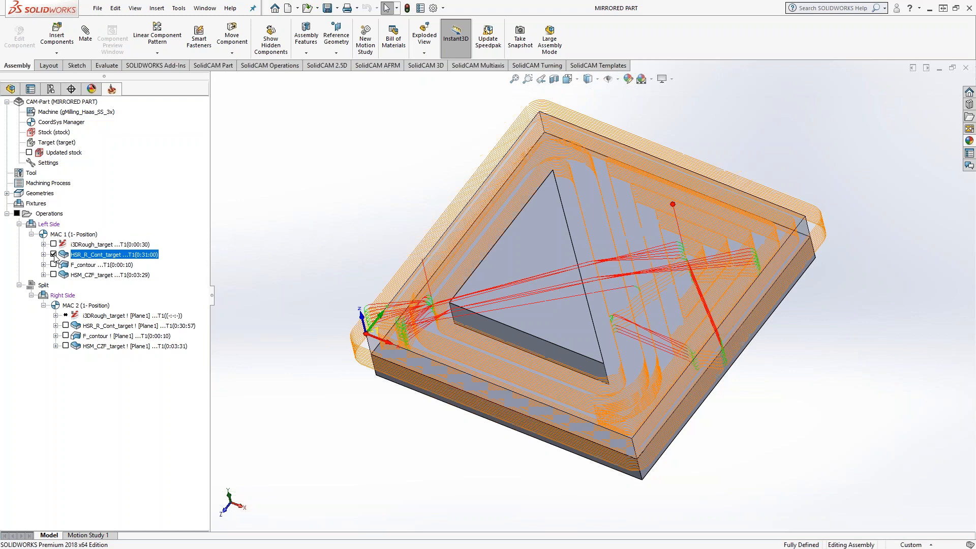
left_click(101, 264)
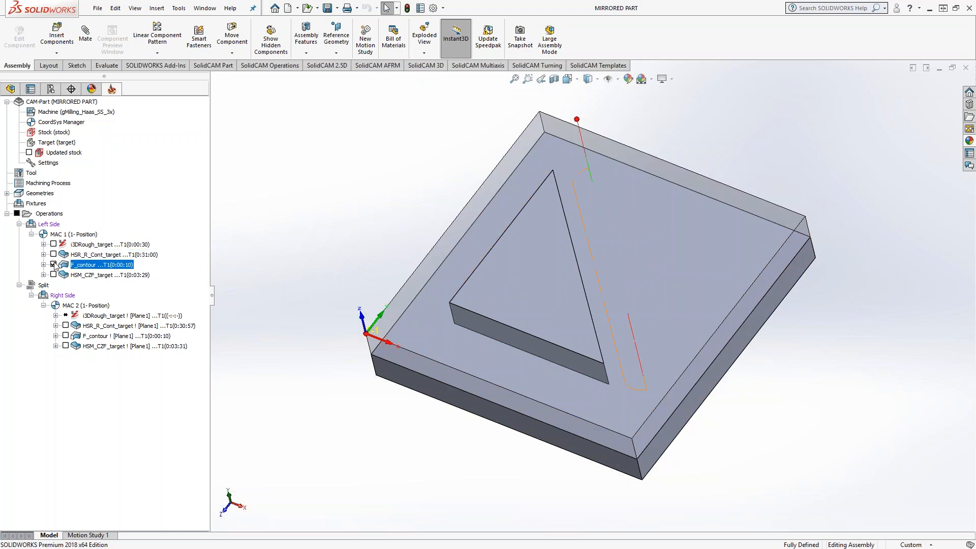
left_click(109, 275)
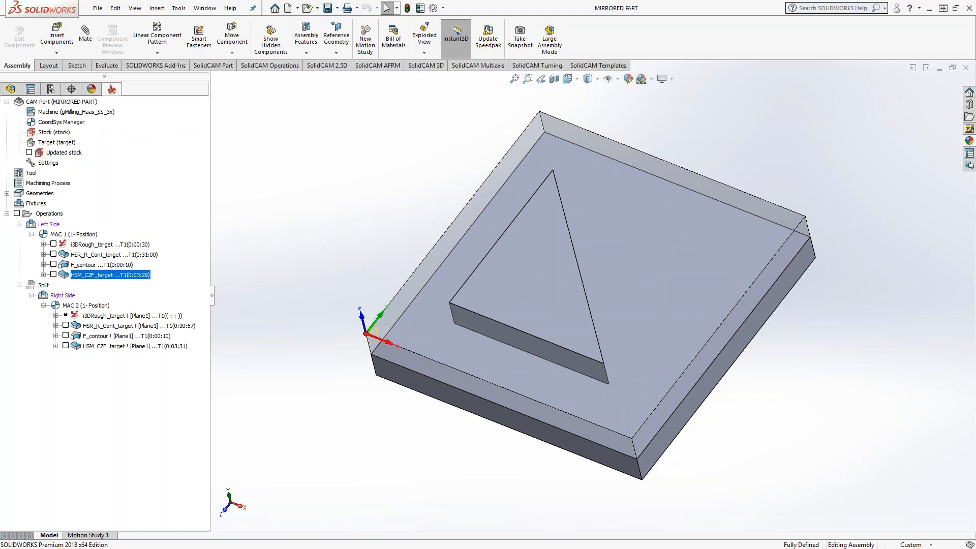
Preview the Right Side toolpaths, then select MAC 2's uncalculated roughing operation.
left_click(66, 325)
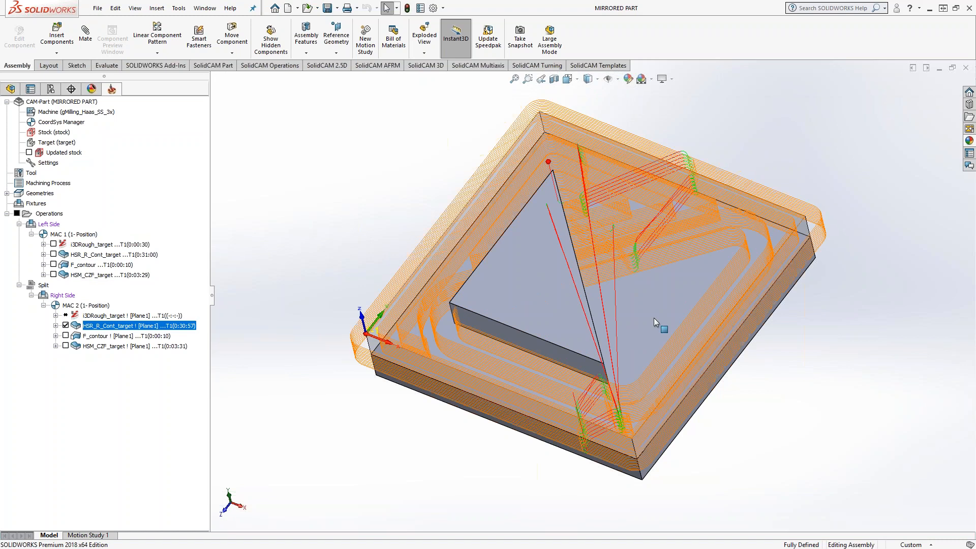
left_click(100, 336)
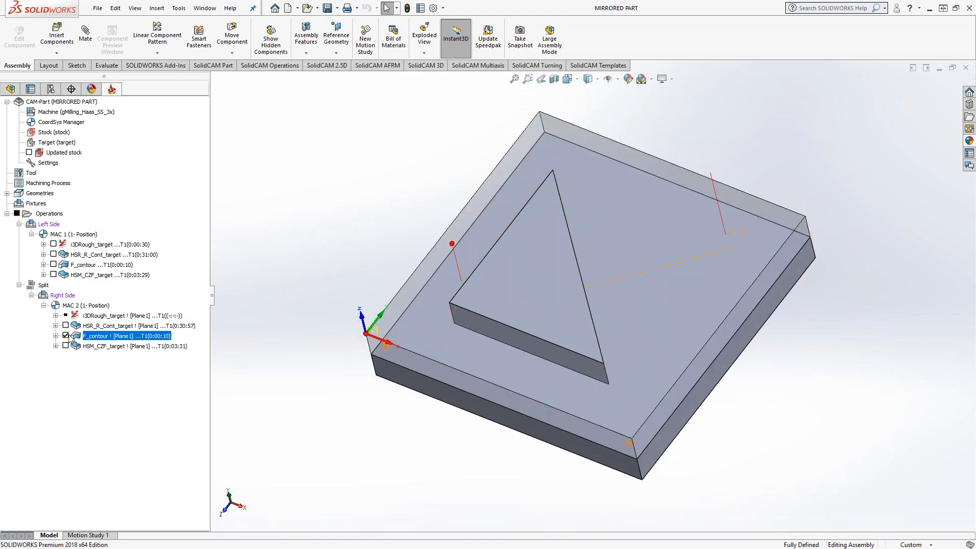
left_click(132, 346)
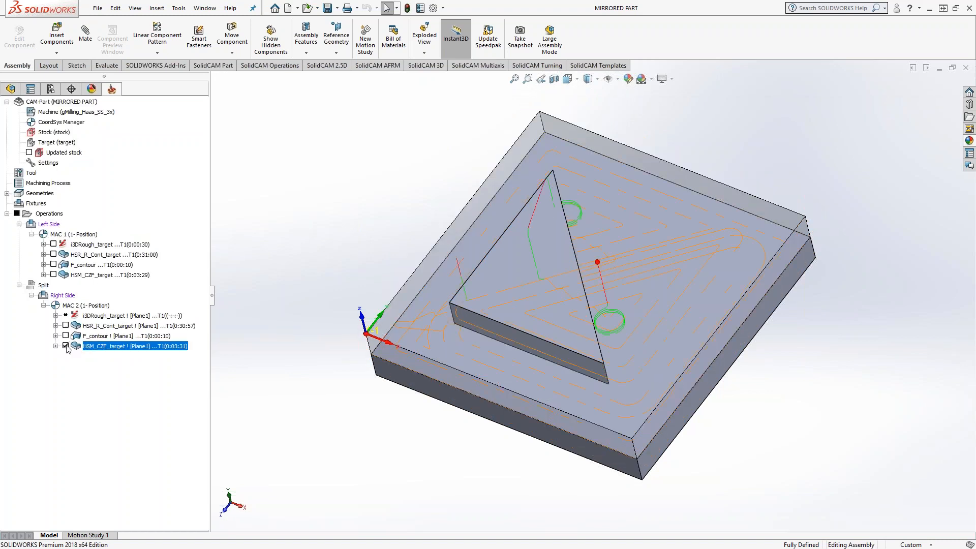
left_click(65, 346)
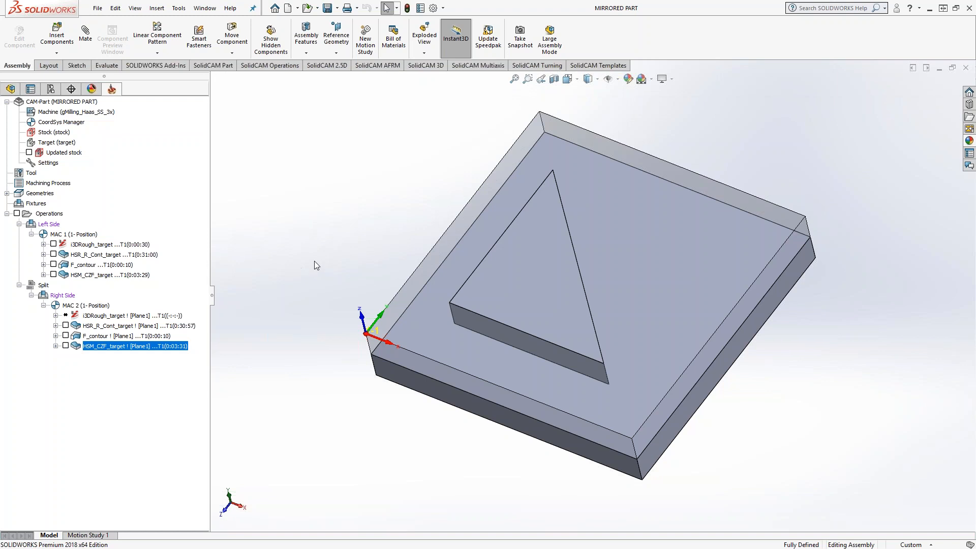
left_click(111, 243)
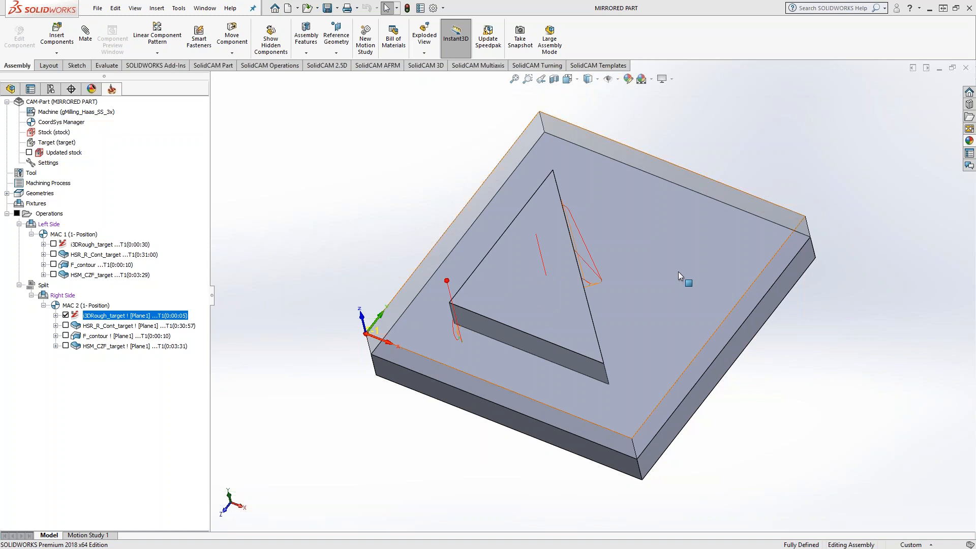
mouse_move(533, 242)
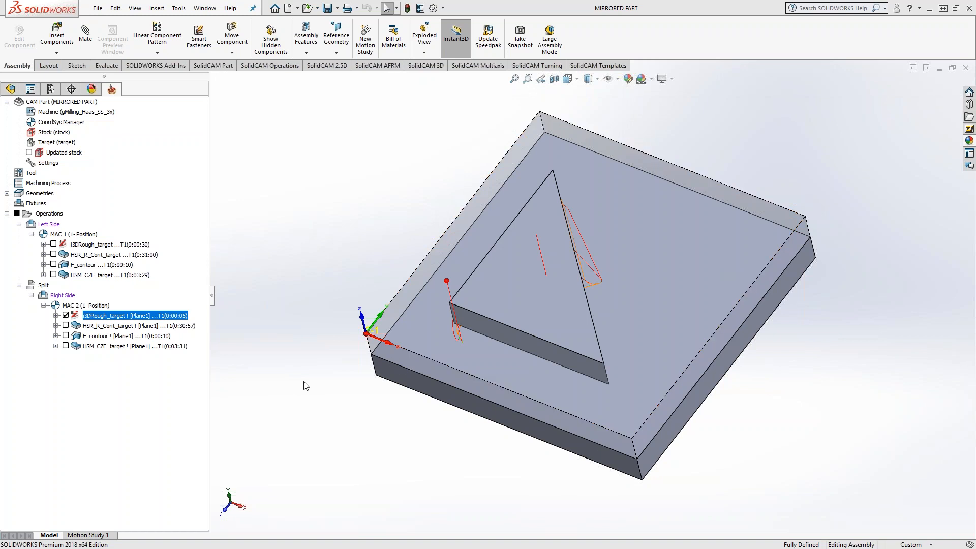
Delete the 3D roughing operation from MAC 2, then right-click the four Left Side operations.
left_click(64, 315)
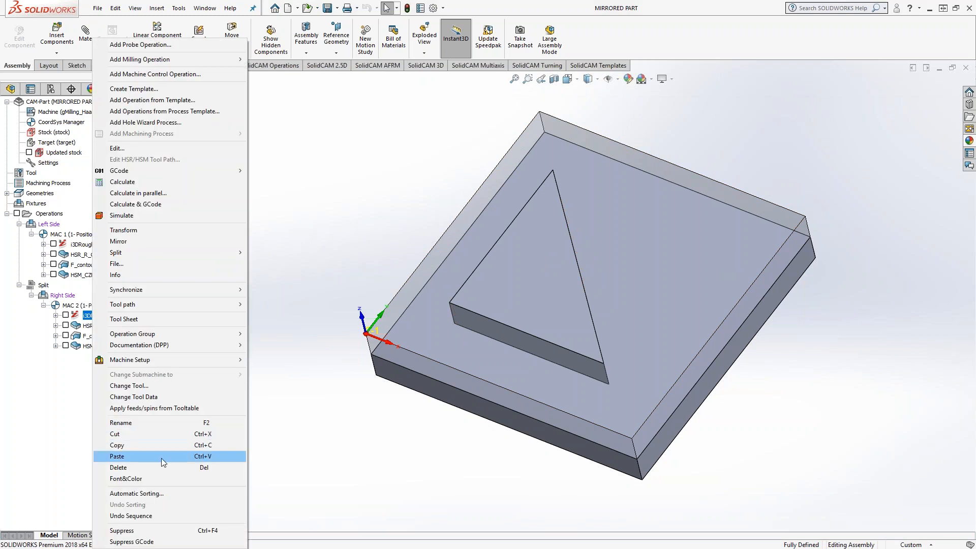
left_click(116, 456)
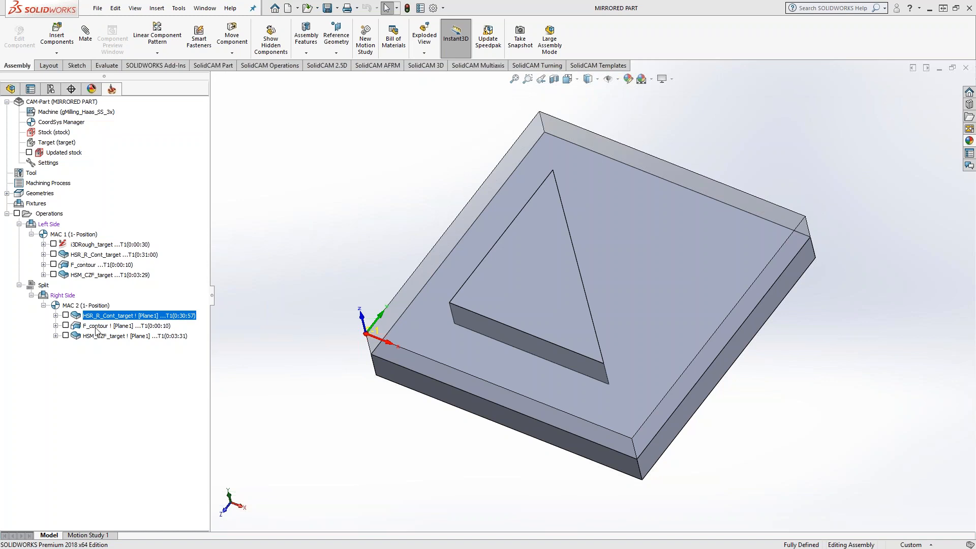
mouse_move(113, 340)
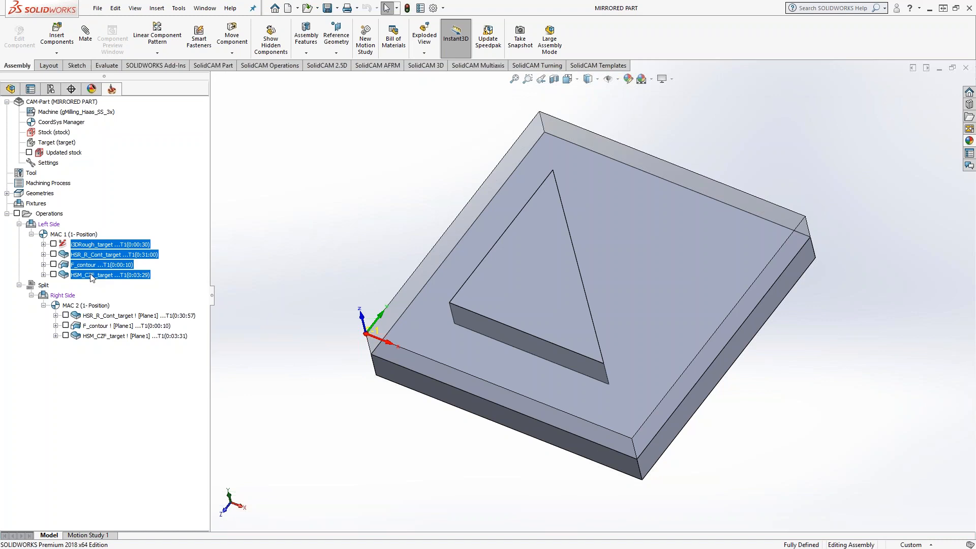
right_click(111, 274)
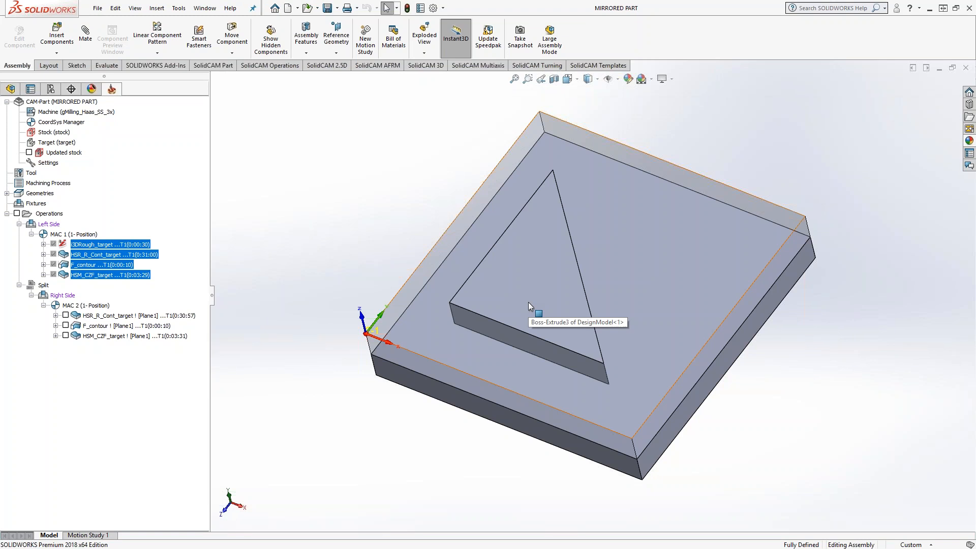
mouse_move(83, 255)
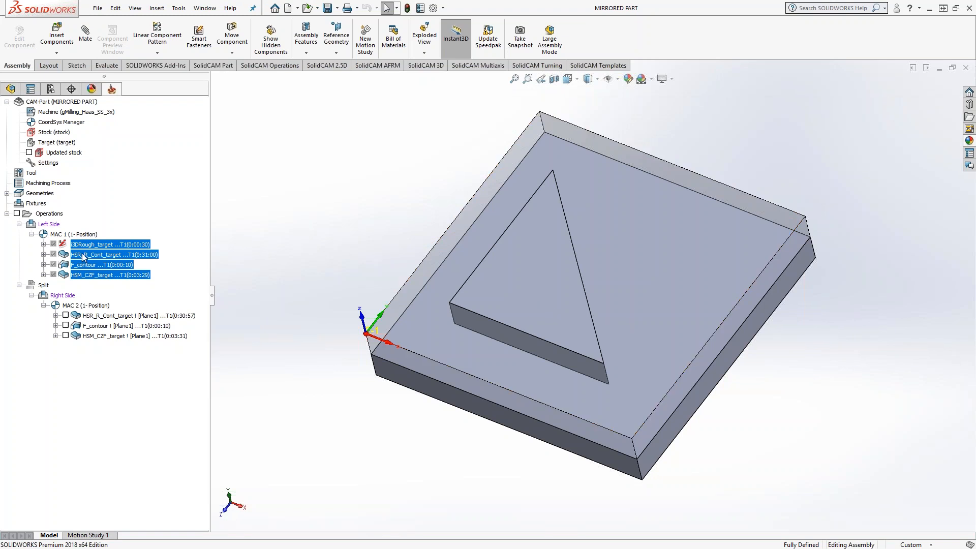
Suppress the four MAC 1 Left Side operations from the CAM-Part context menu.
right_click(62, 102)
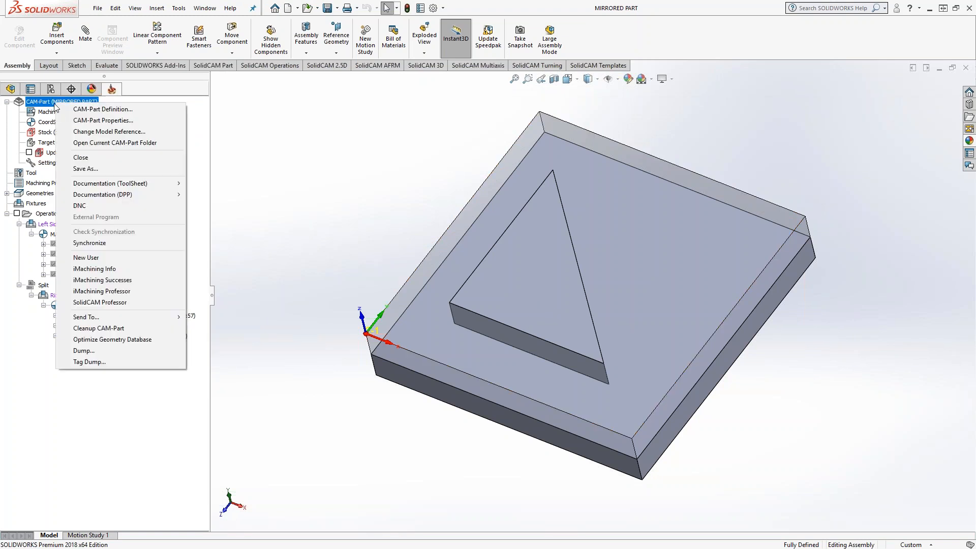
left_click(98, 328)
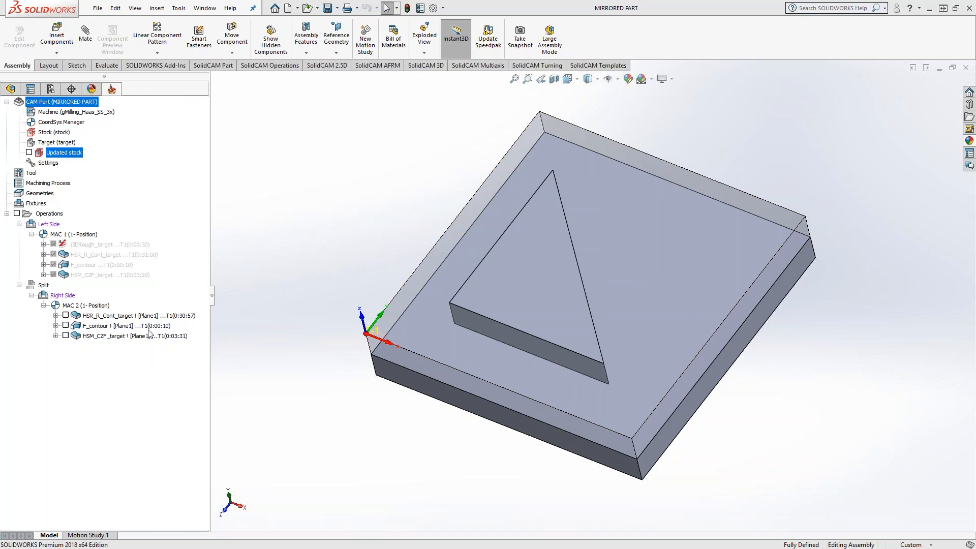
mouse_move(572, 255)
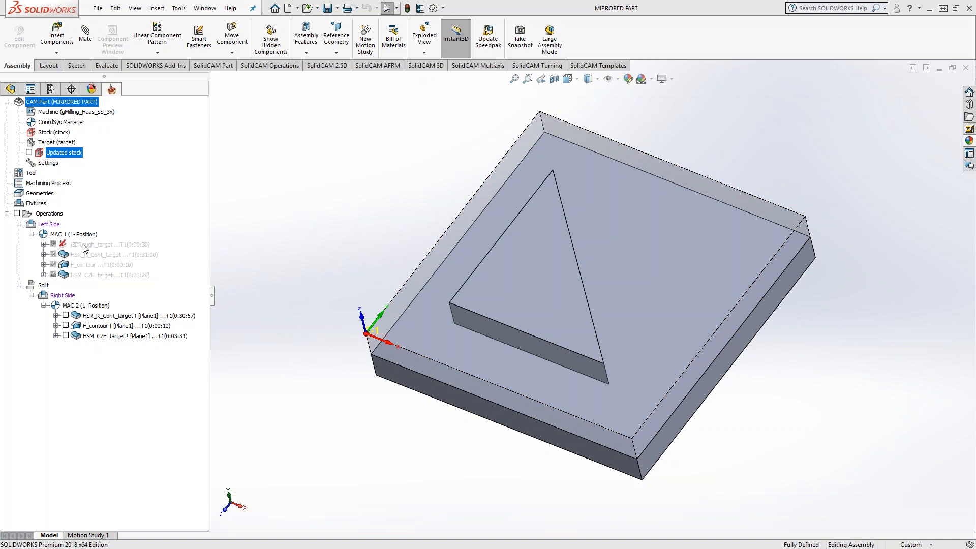
Mirror 3DRough_target about Plane1 as a new operation added at the end.
right_click(81, 244)
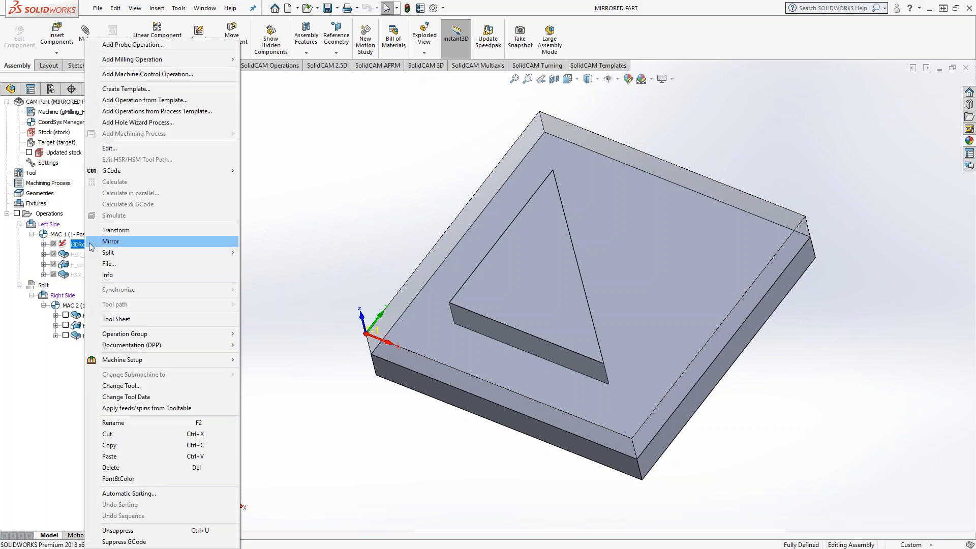
left_click(111, 242)
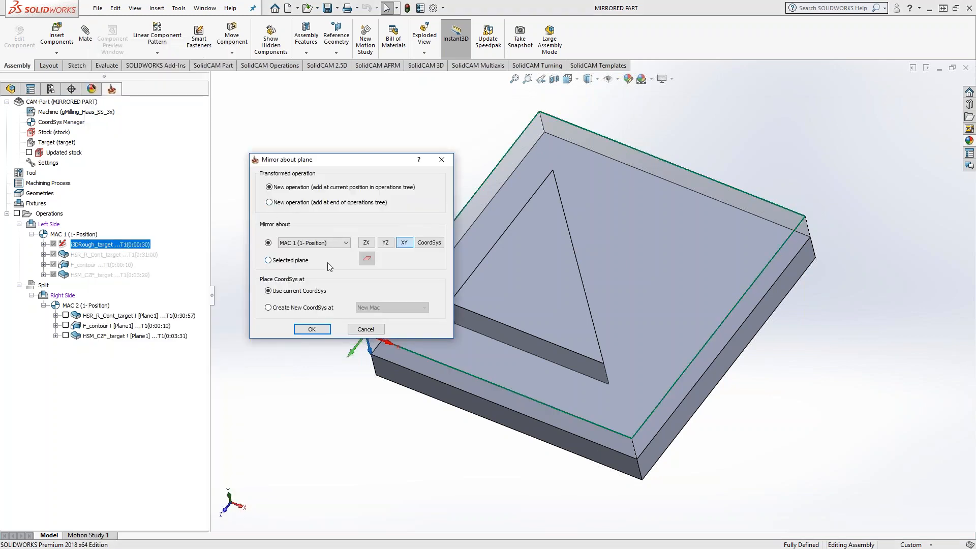
mouse_move(288, 203)
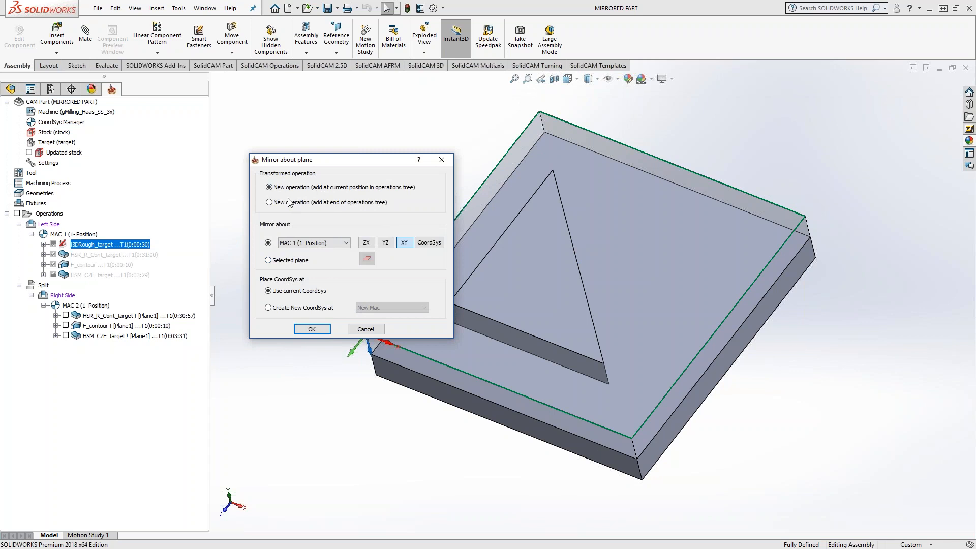
mouse_move(285, 206)
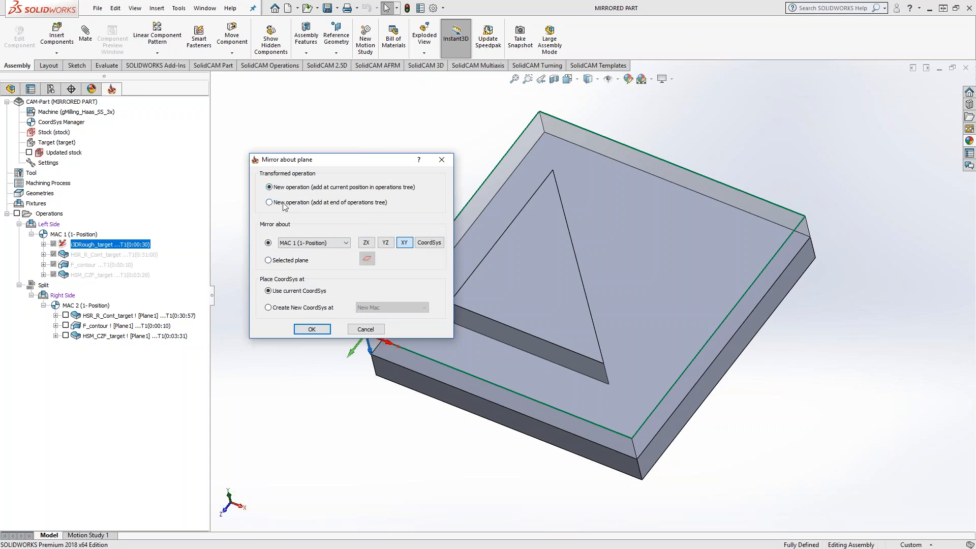
left_click(268, 203)
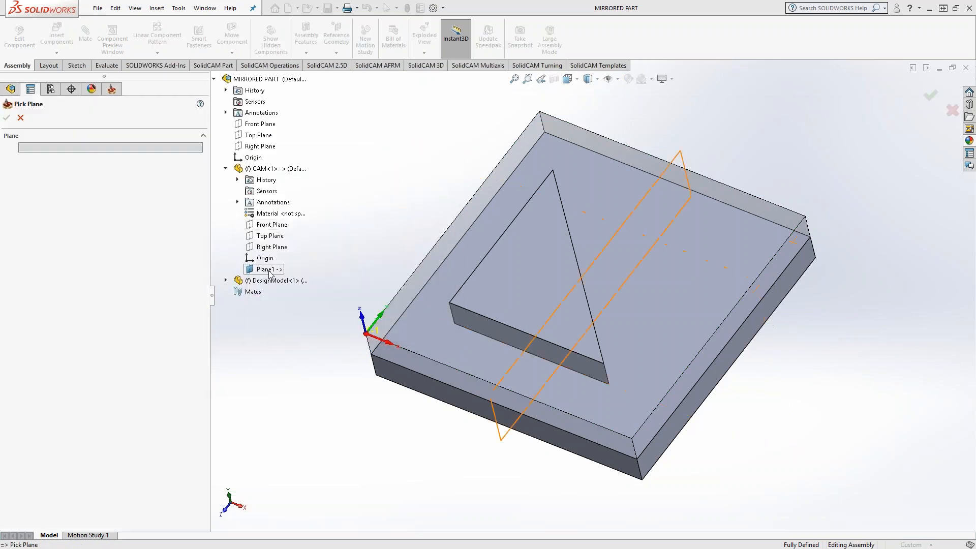
left_click(266, 269)
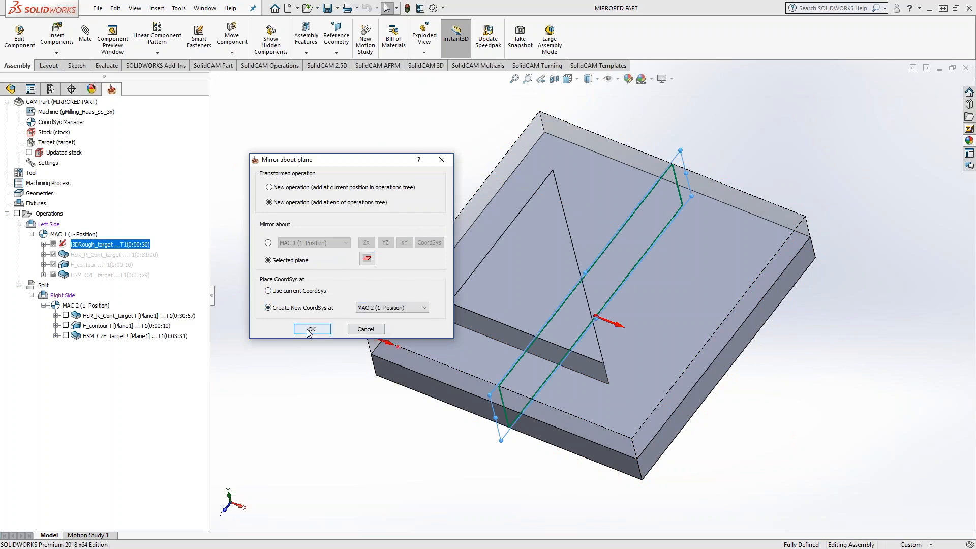
left_click(311, 329)
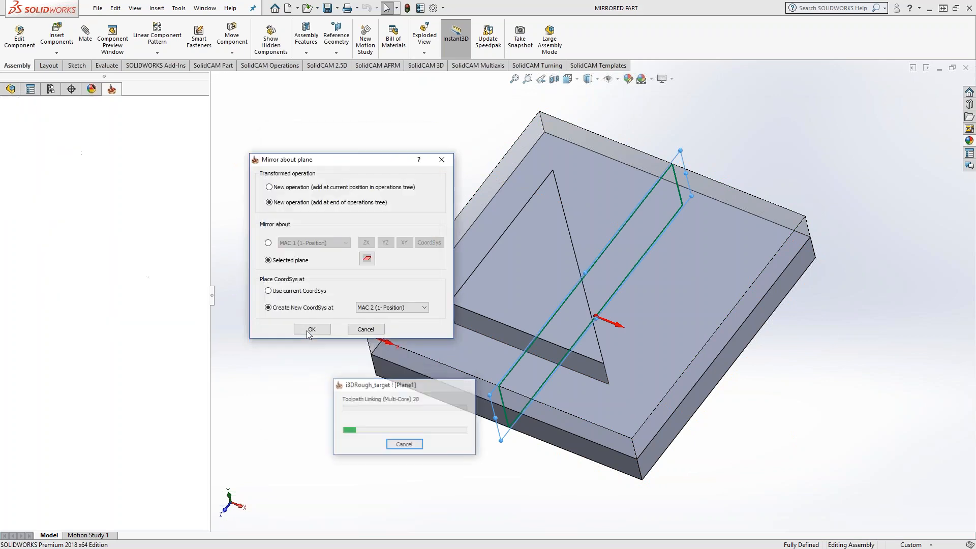
left_click(312, 329)
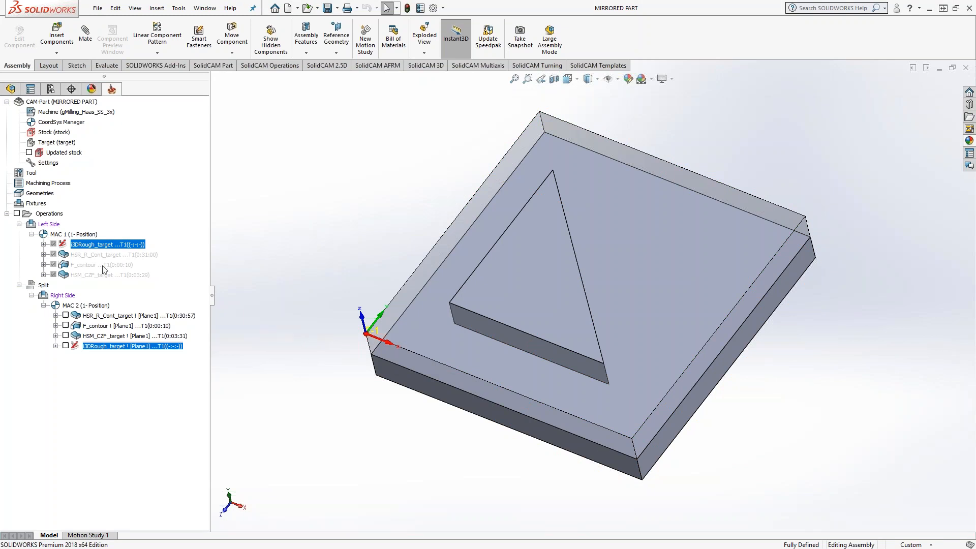
Synchronize and calculate the mirrored 3DRough_target operation under MAC 2.
left_click(131, 346)
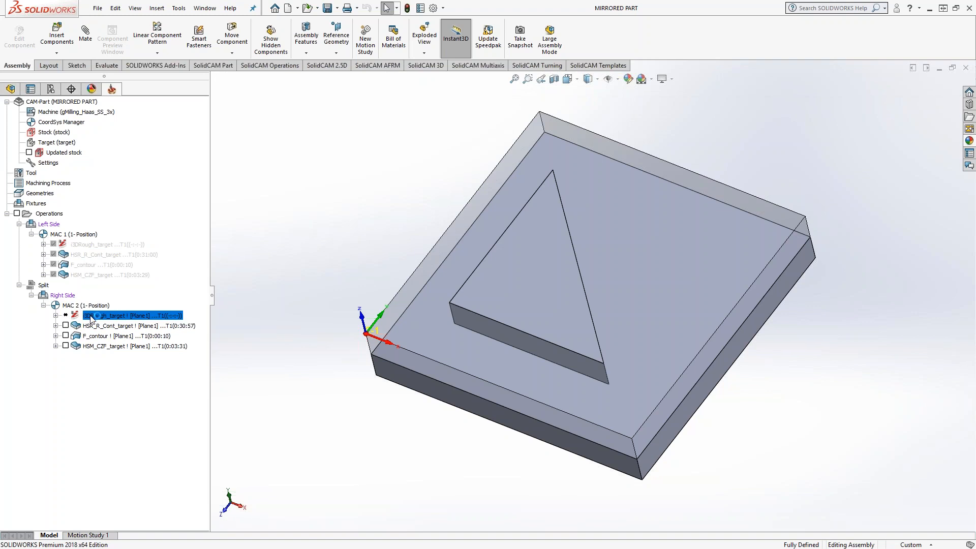
right_click(130, 316)
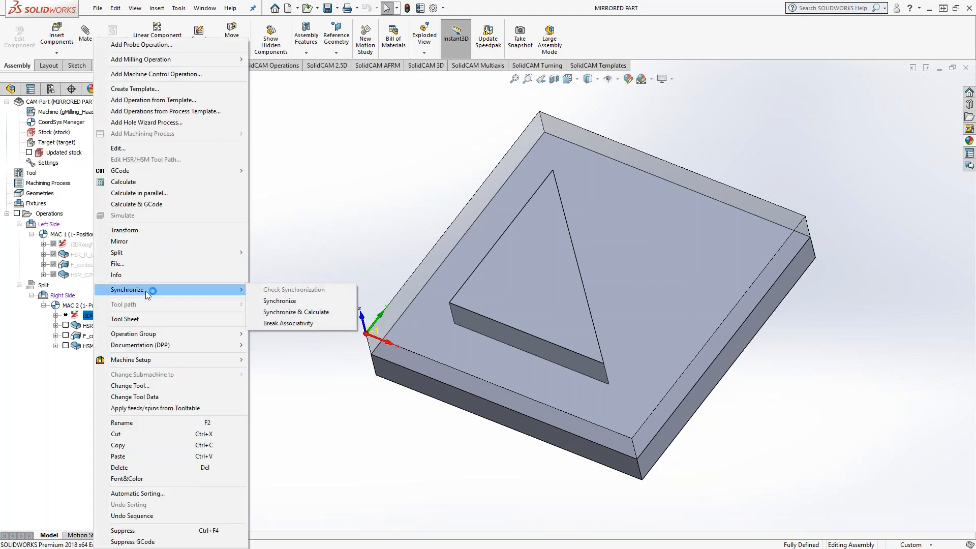
left_click(297, 311)
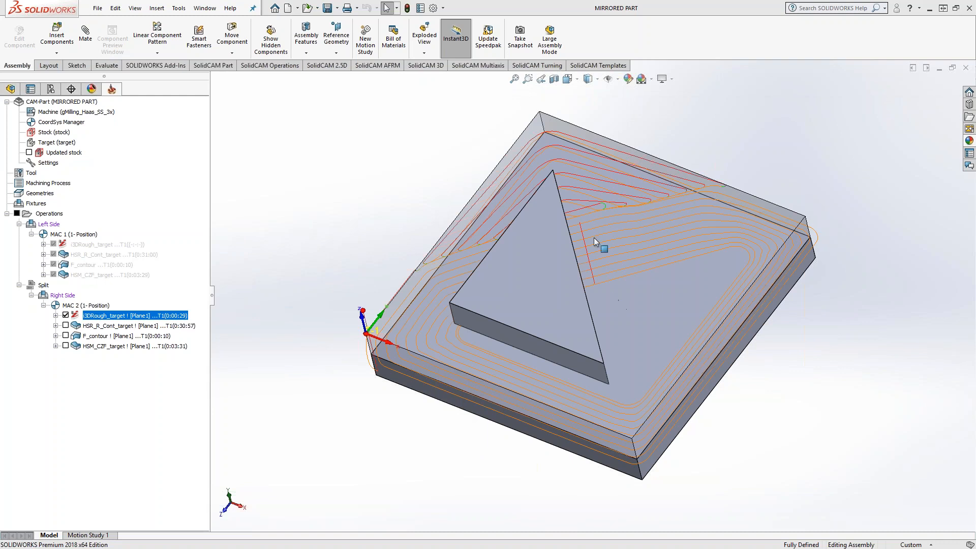
mouse_move(576, 321)
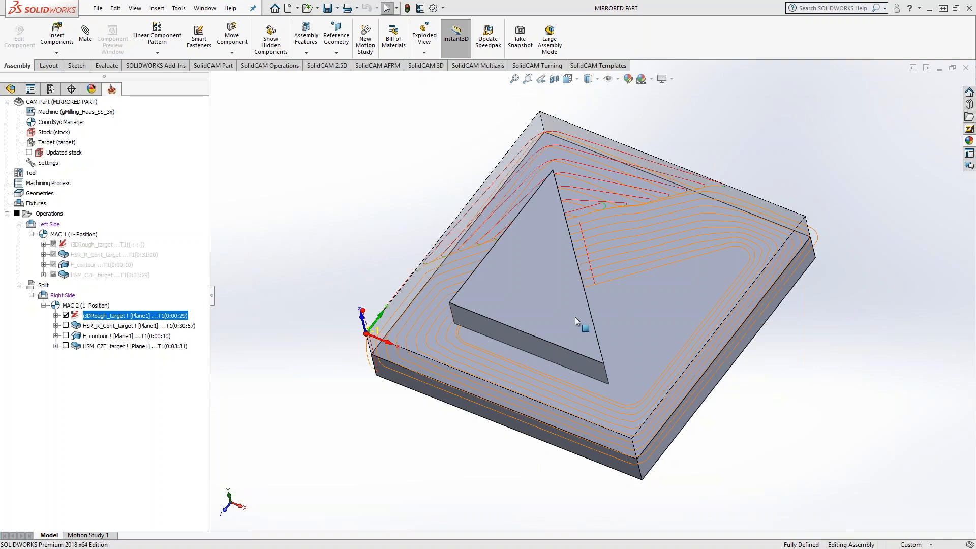
mouse_move(594, 313)
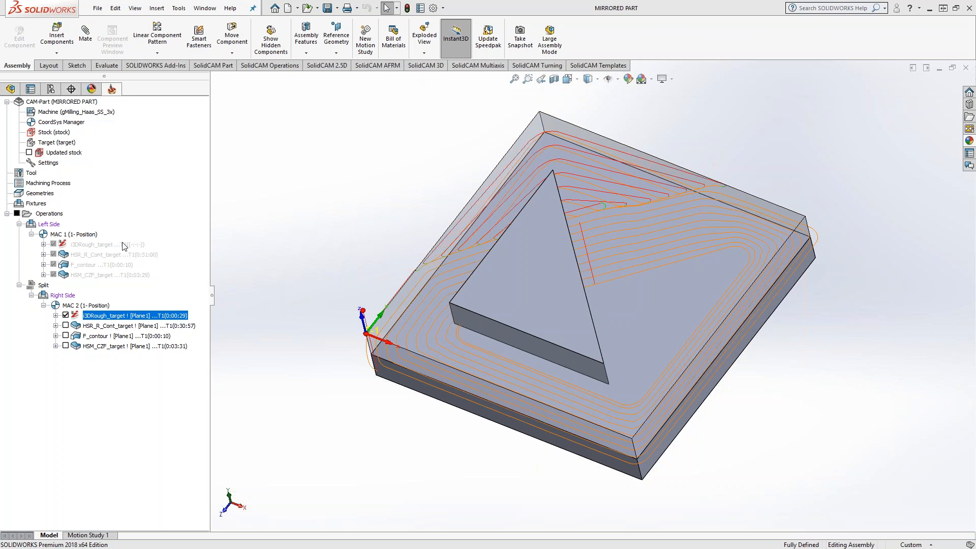
mouse_move(97, 302)
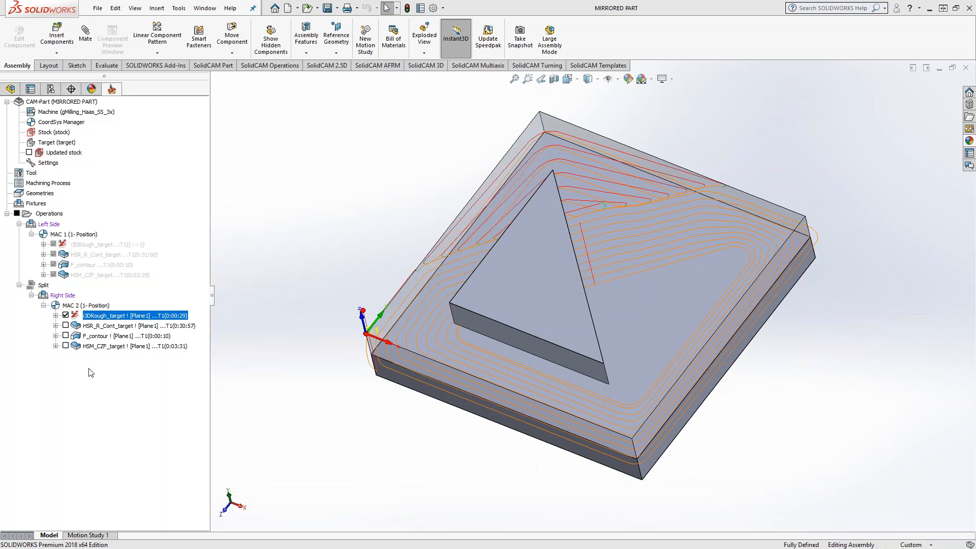
mouse_move(324, 160)
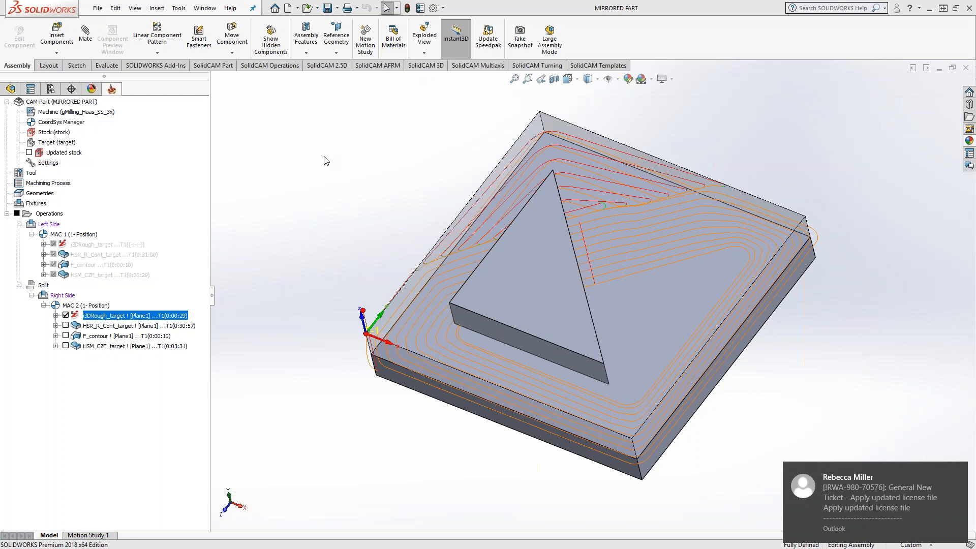
mouse_move(958, 472)
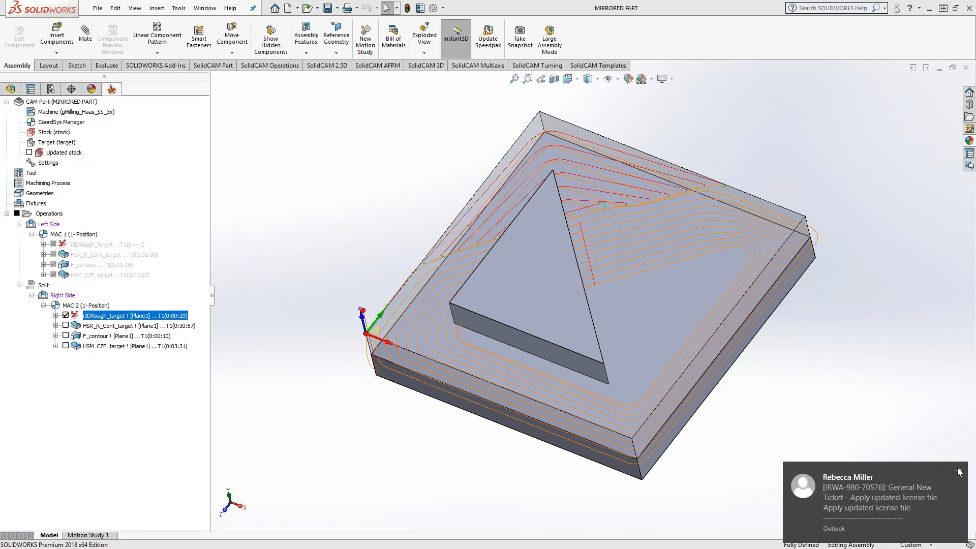
mouse_move(893, 249)
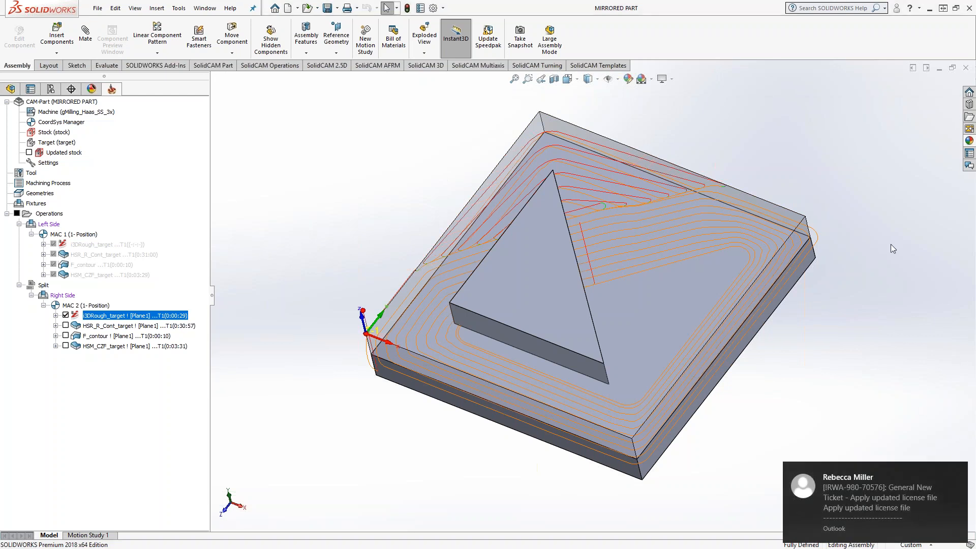